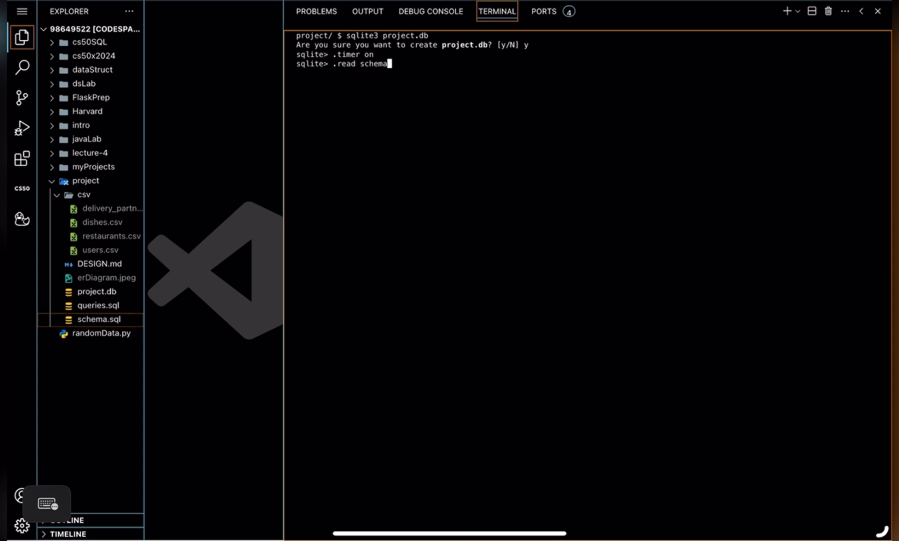
type(".sql")
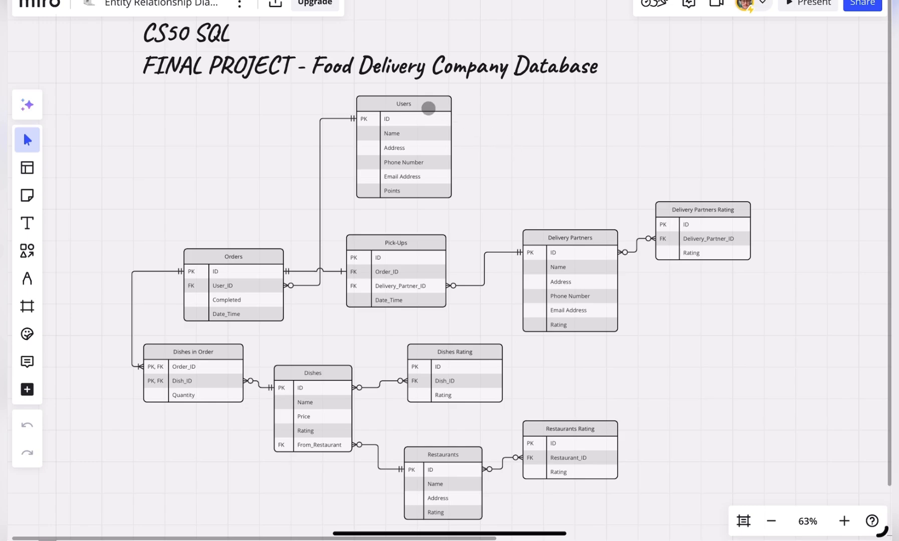
mouse_move(463, 444)
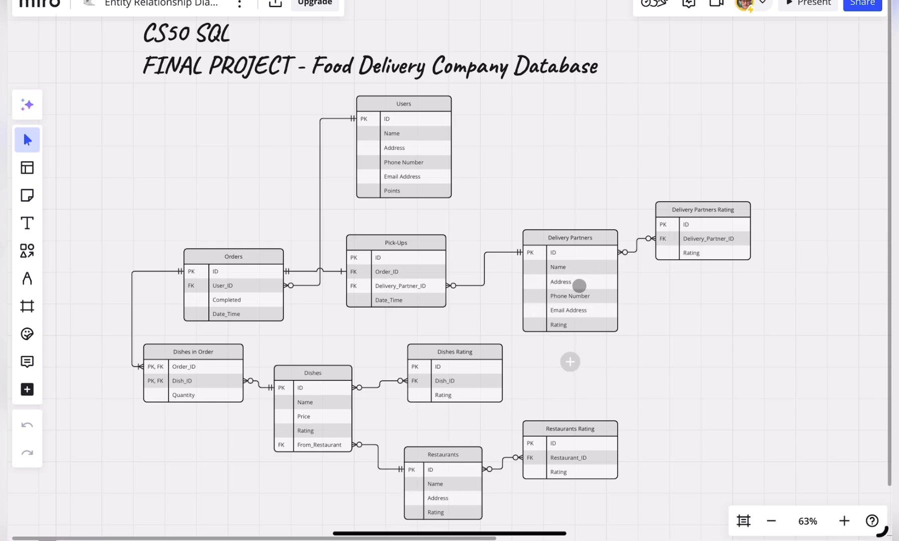
mouse_move(578, 282)
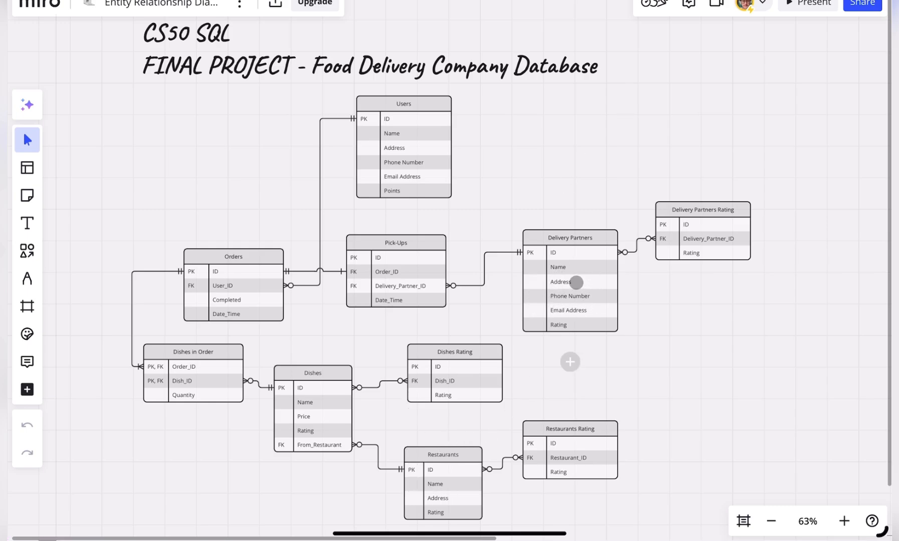
mouse_move(510, 208)
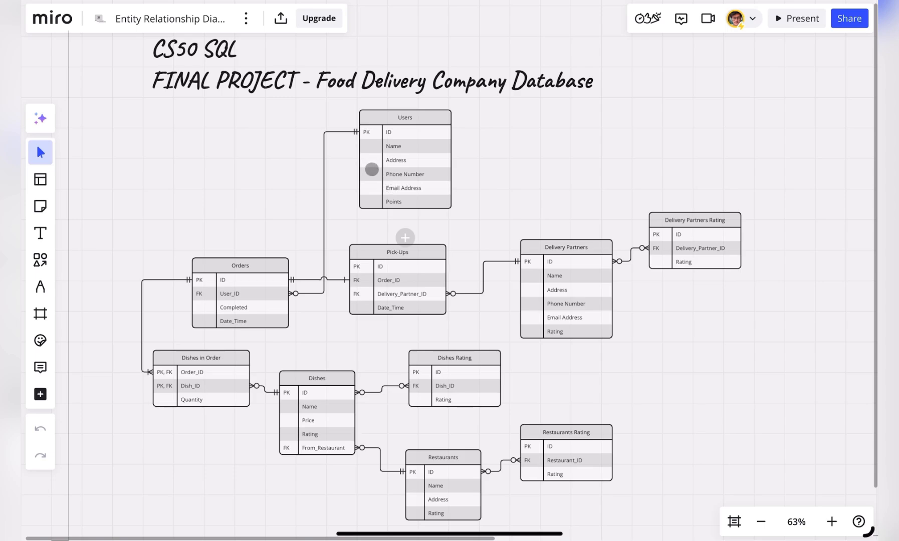
mouse_move(346, 401)
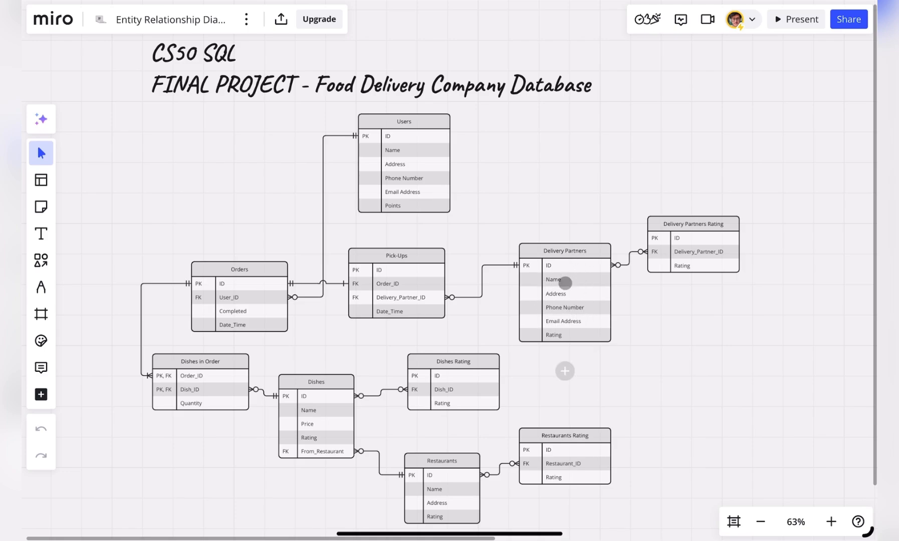
mouse_move(556, 299)
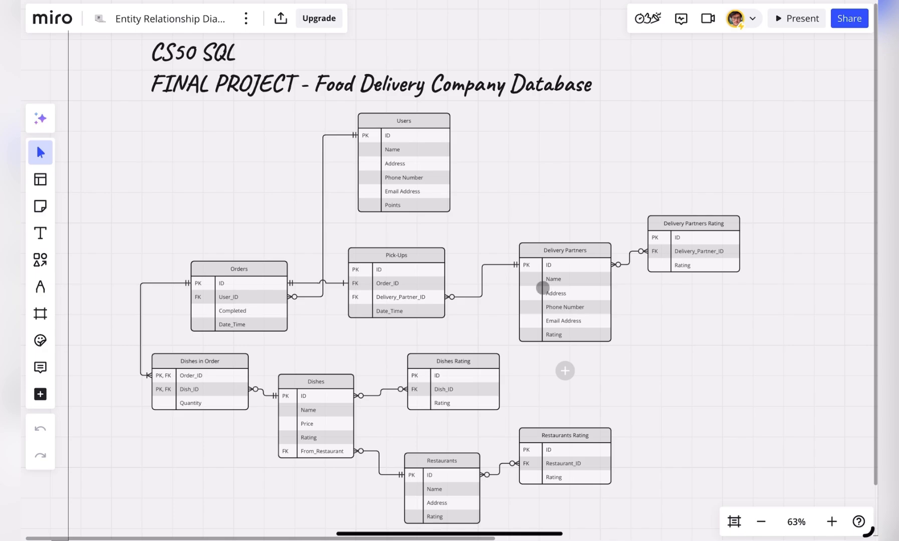
mouse_move(263, 216)
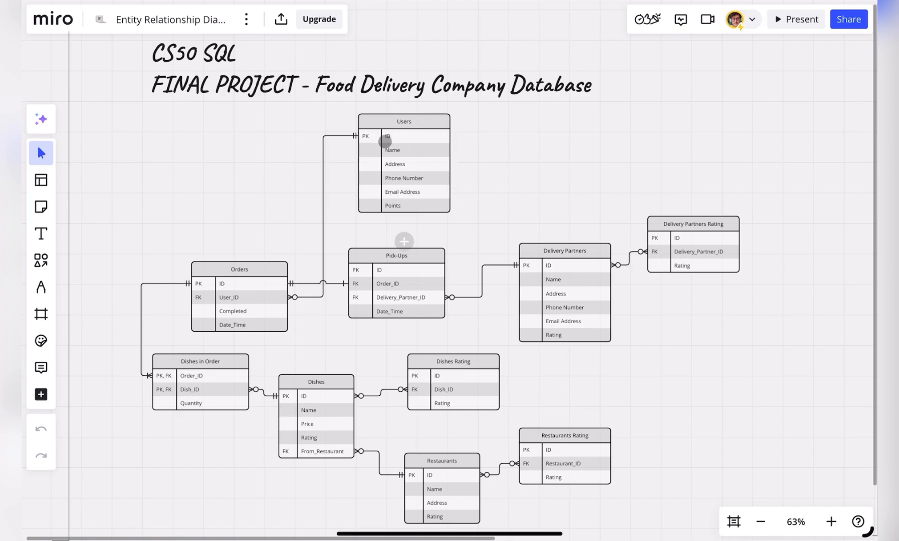
mouse_move(429, 475)
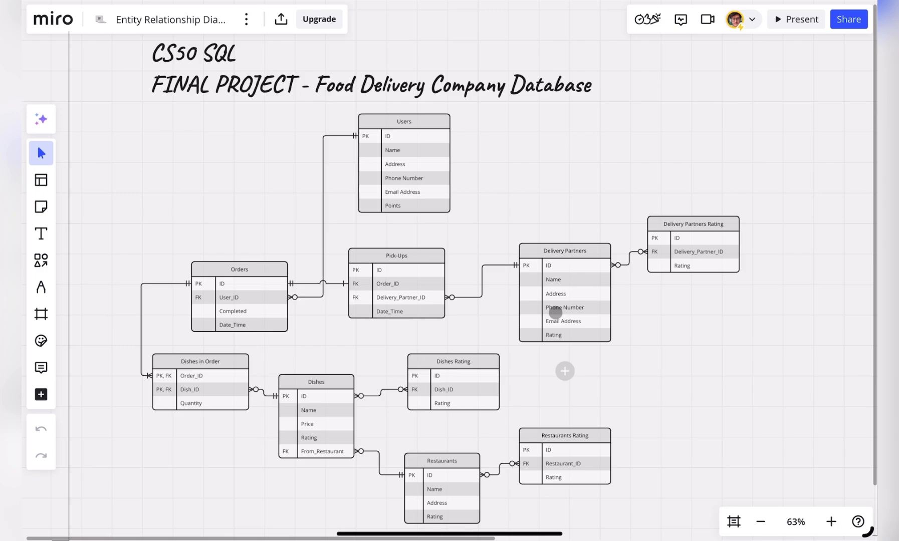
mouse_move(462, 389)
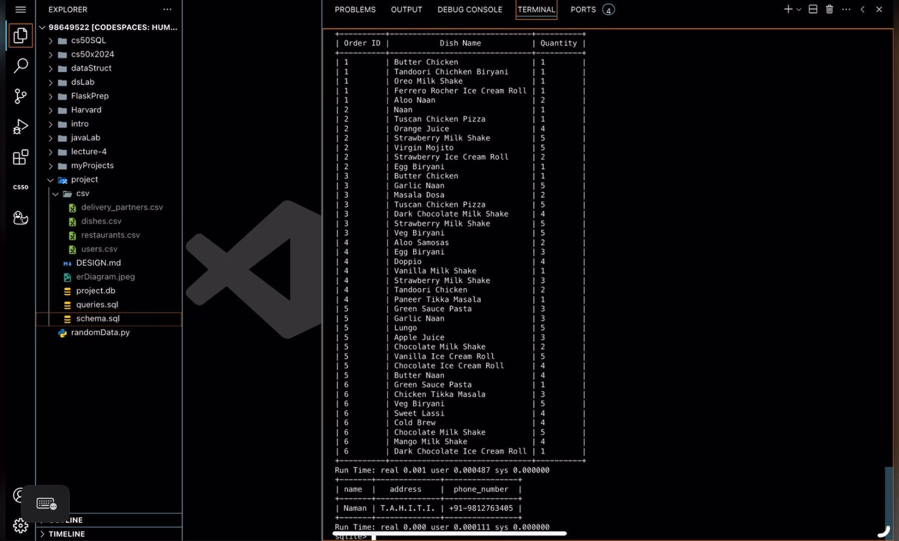
scroll("down", 3)
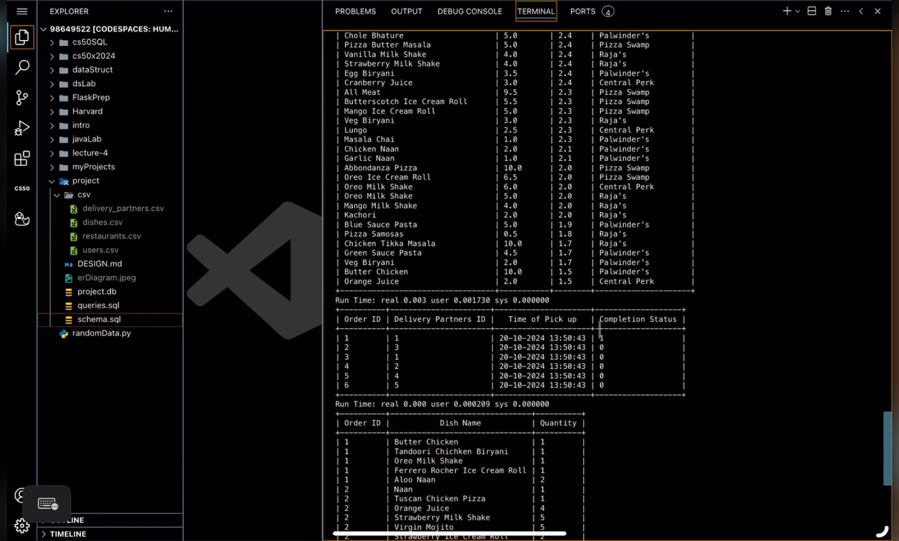
scroll("down", 3)
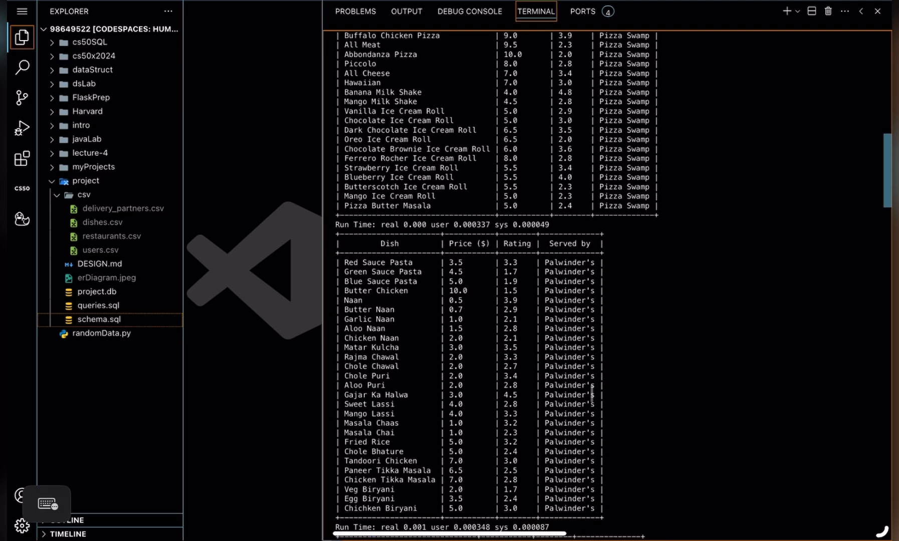
scroll("down", 3)
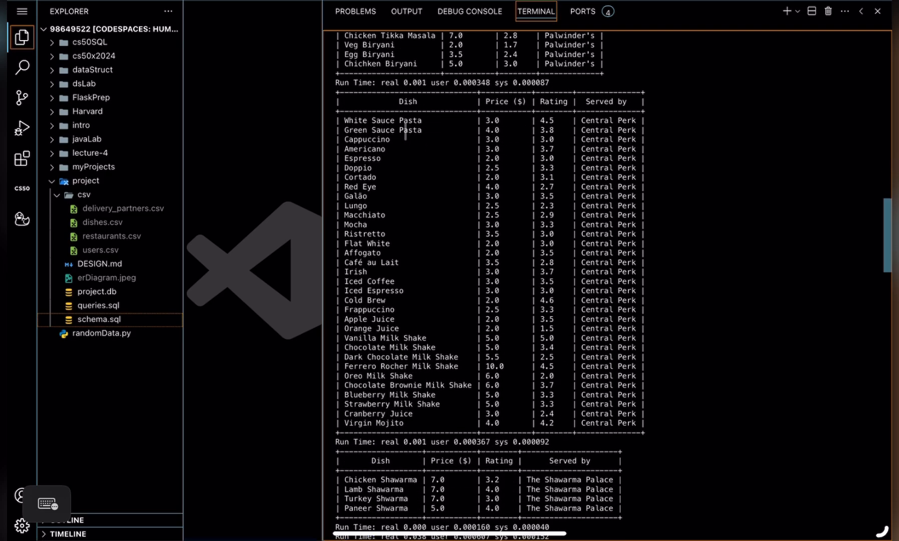
scroll("down", 3)
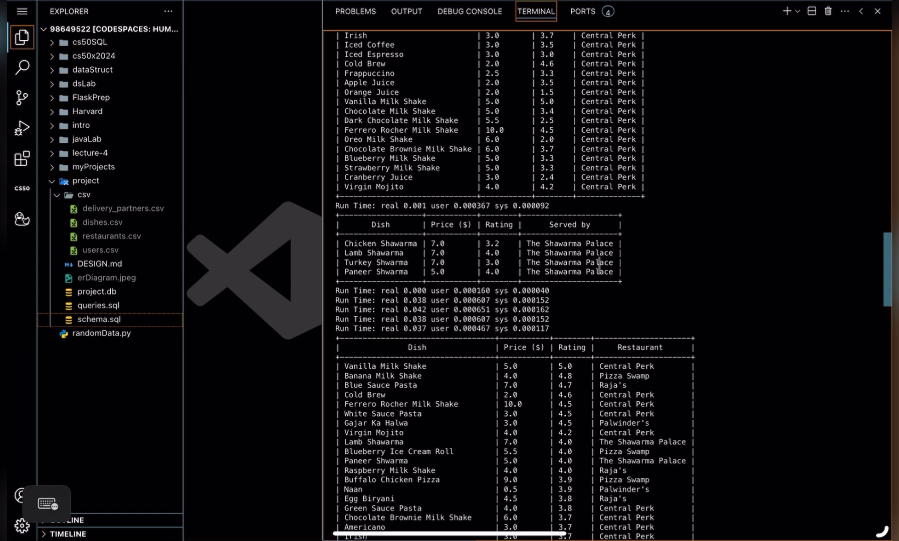
scroll("down", 3)
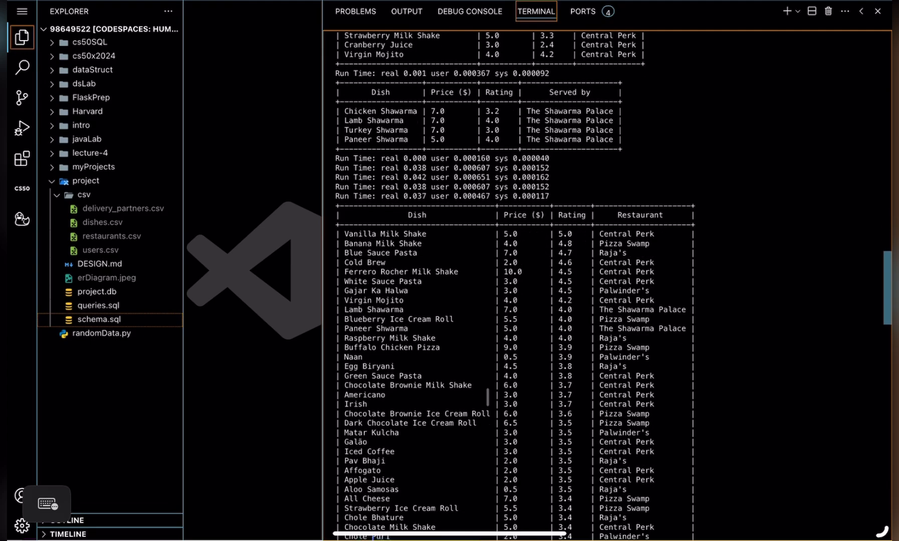
scroll("down", 3)
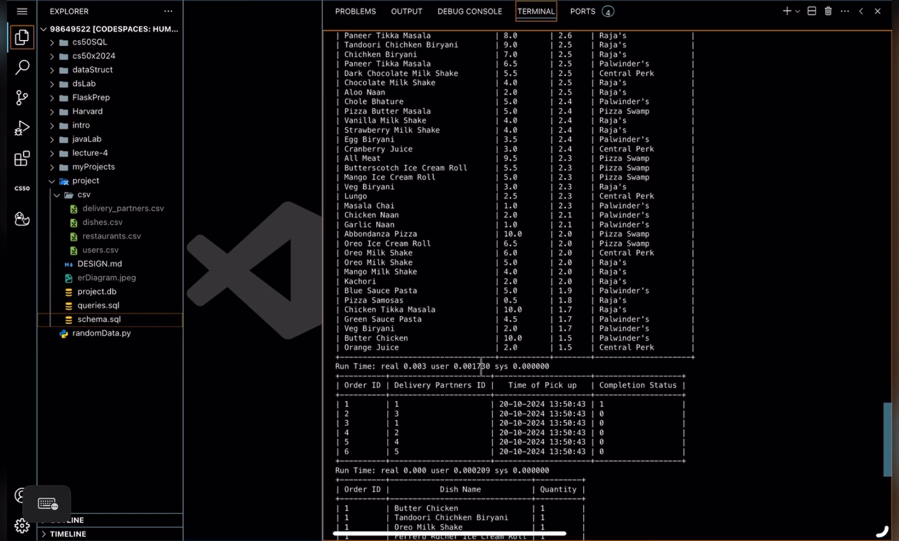
scroll("down", 3)
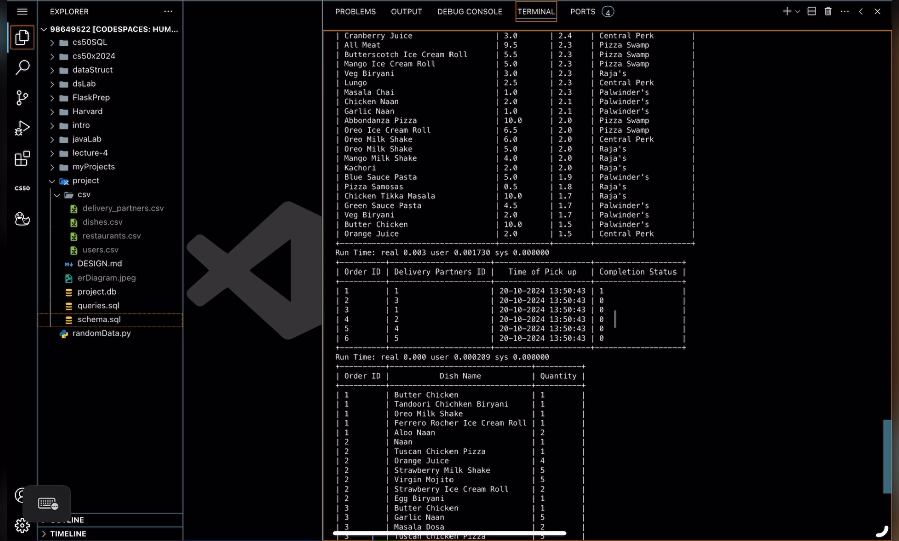
scroll("down", 3)
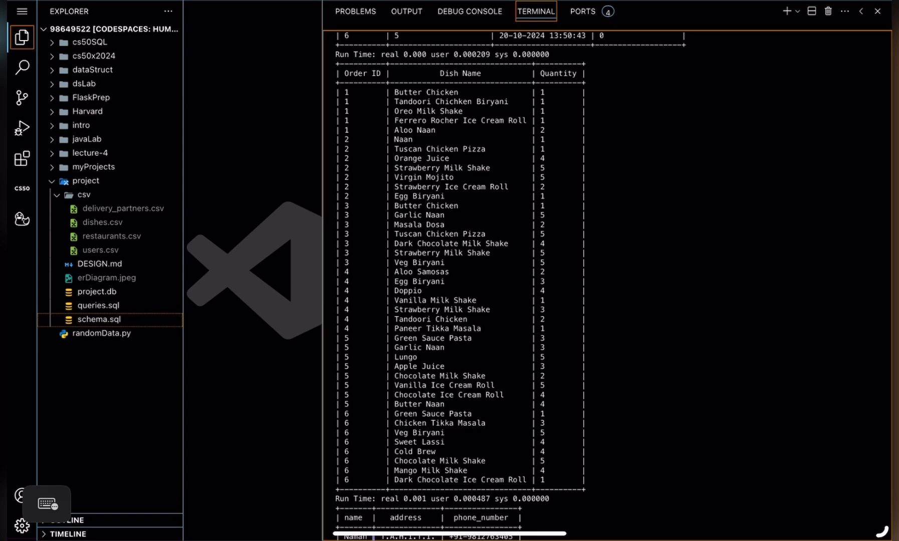
scroll("down", 3)
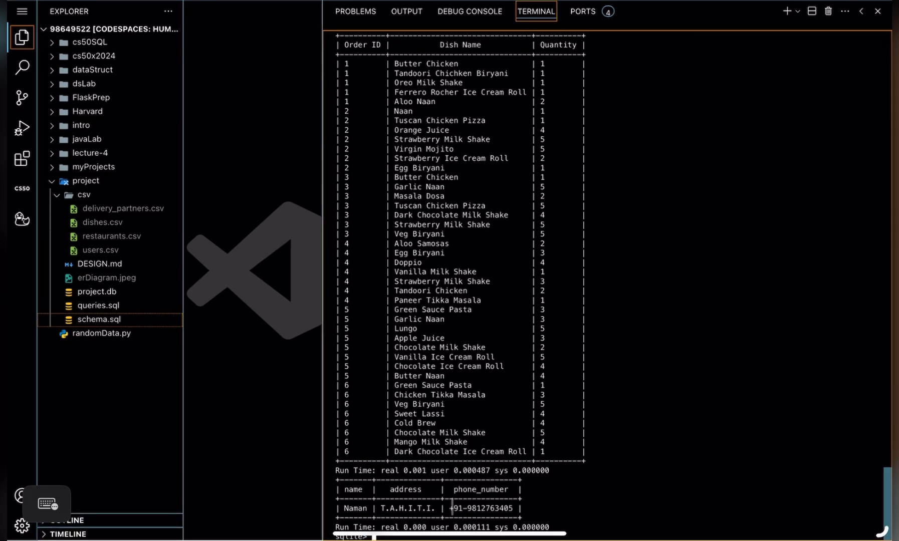